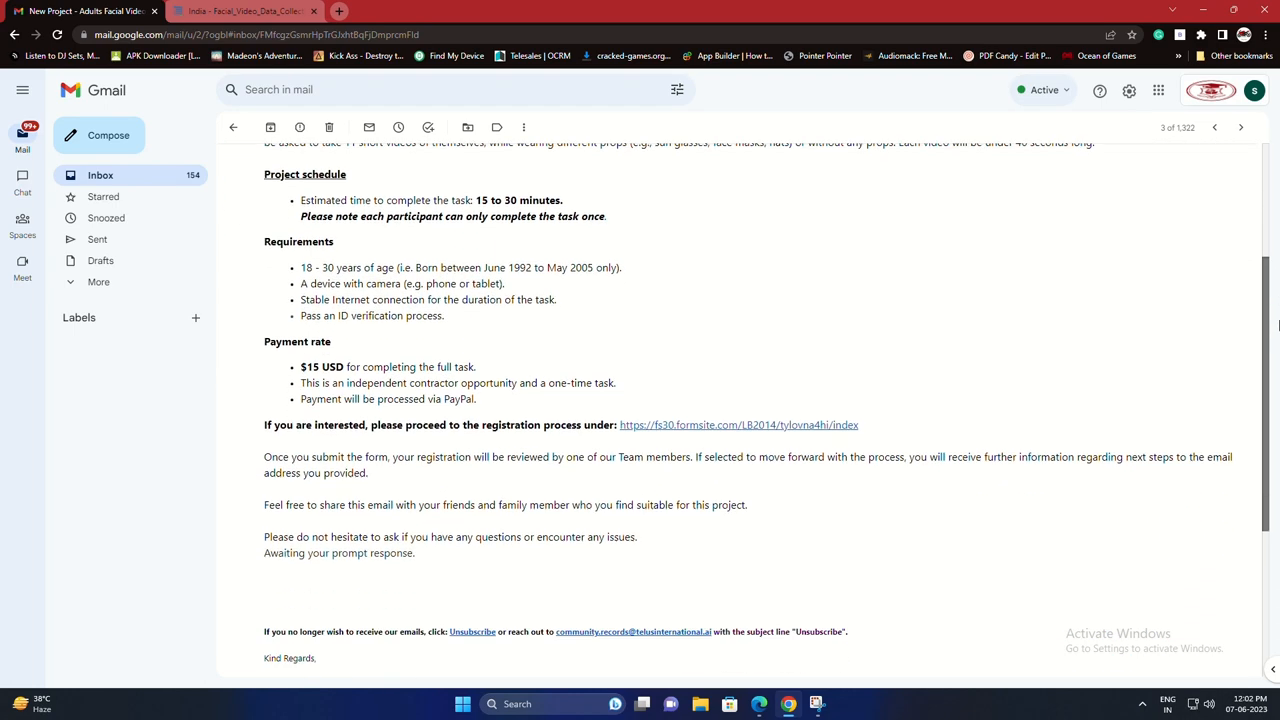
Step: Follow the registration process link in the TELUS invitation email to the Formsite registration page
{"action": "scroll", "scroll_direction": "down", "scroll_amount": 3}
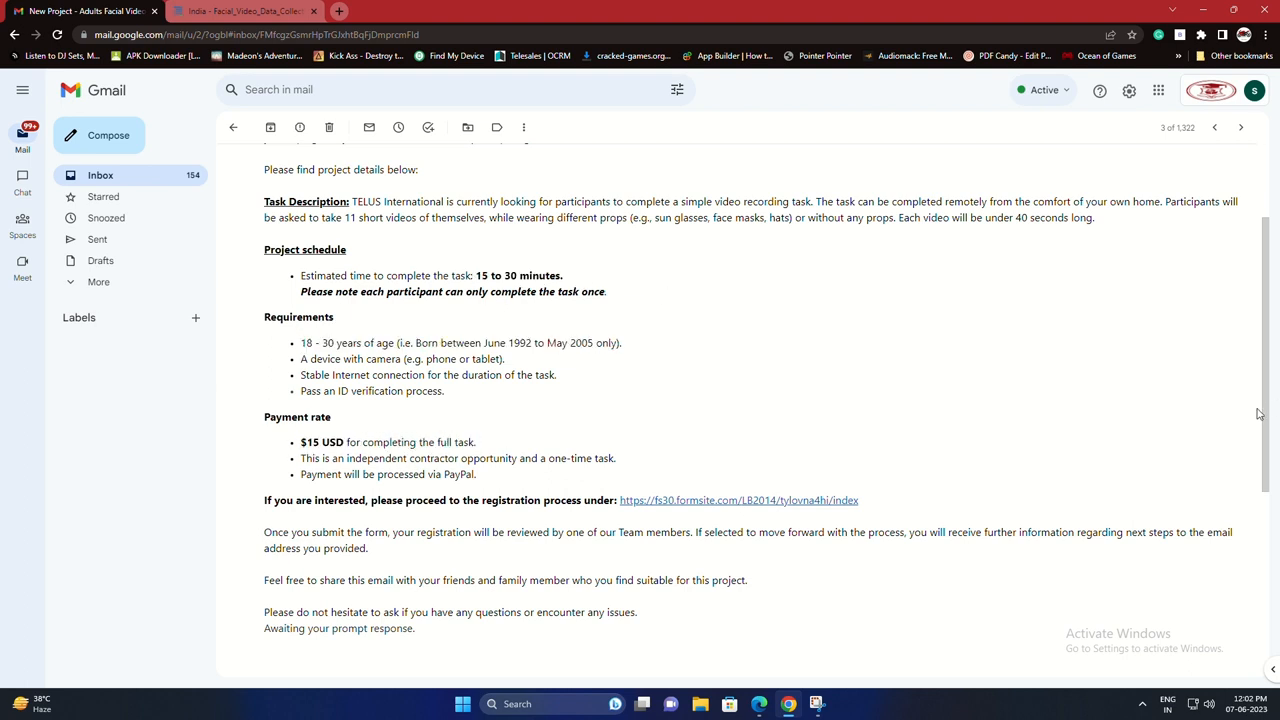
{"action": "left_click", "coordinate": [740, 500]}
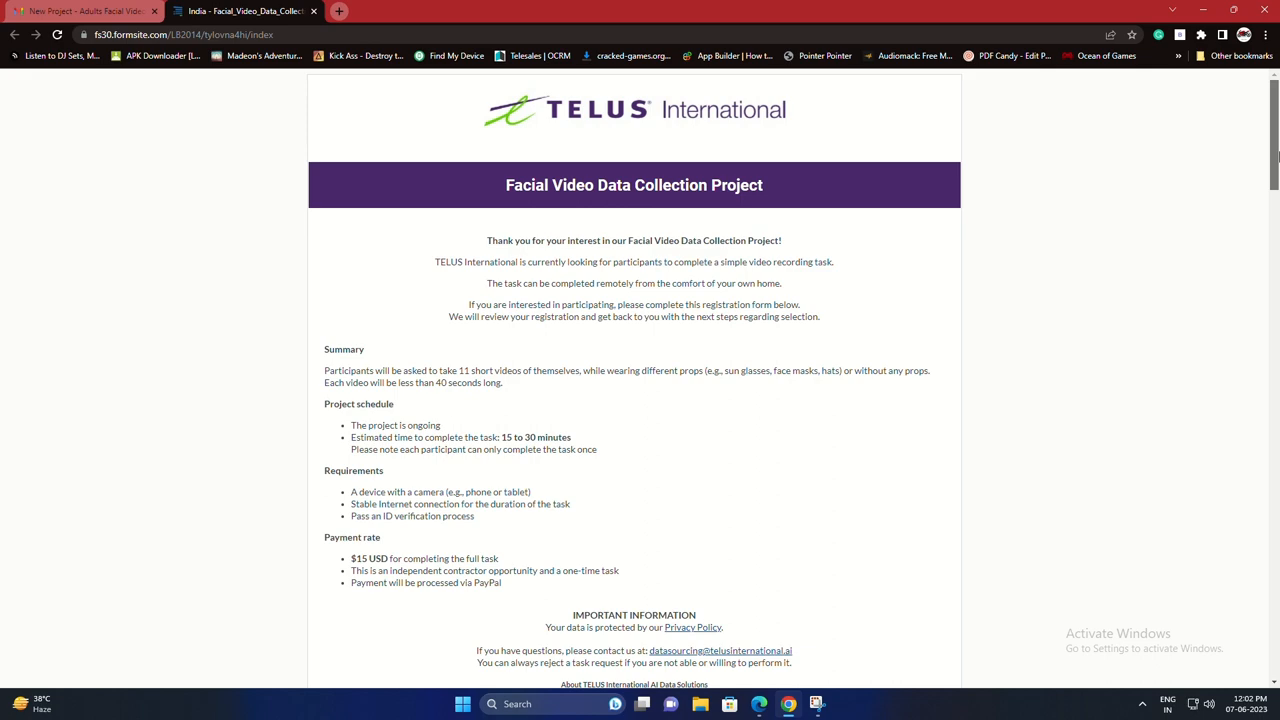
{"action": "scroll", "scroll_direction": "down", "scroll_amount": 3}
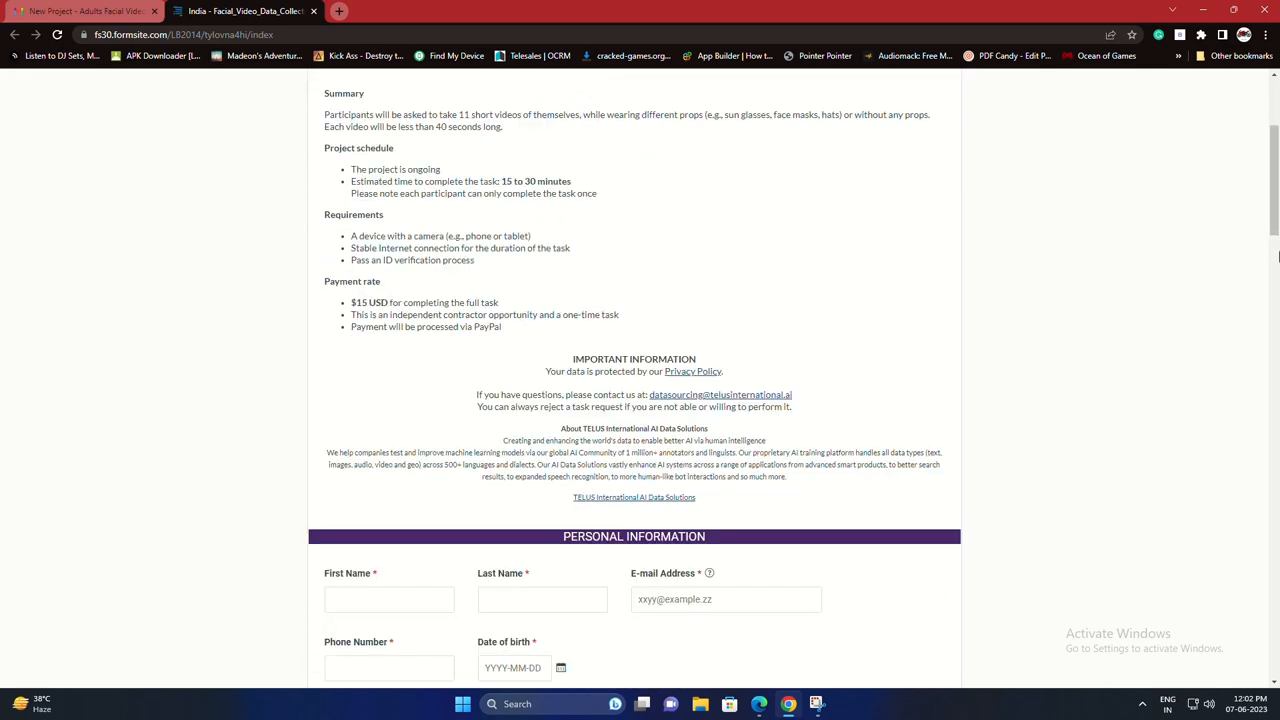
{"action": "scroll", "scroll_direction": "down", "scroll_amount": 3}
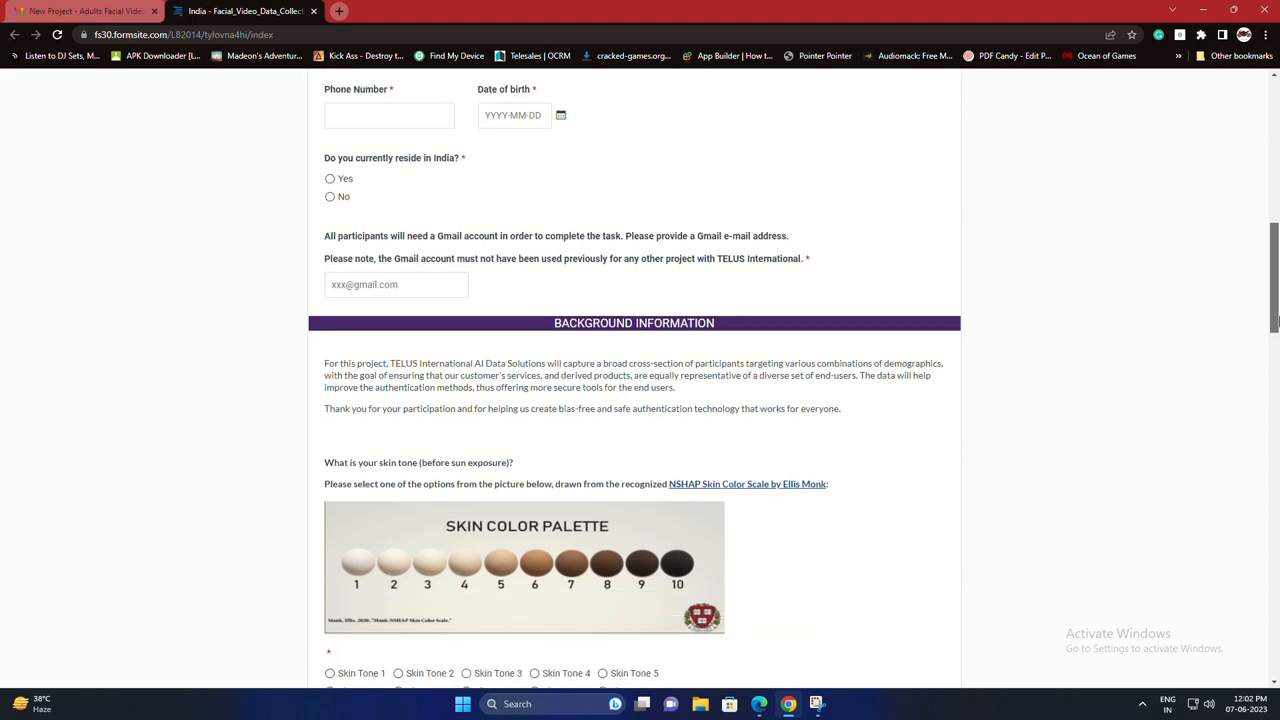
{"action": "scroll", "scroll_direction": "down", "scroll_amount": 3}
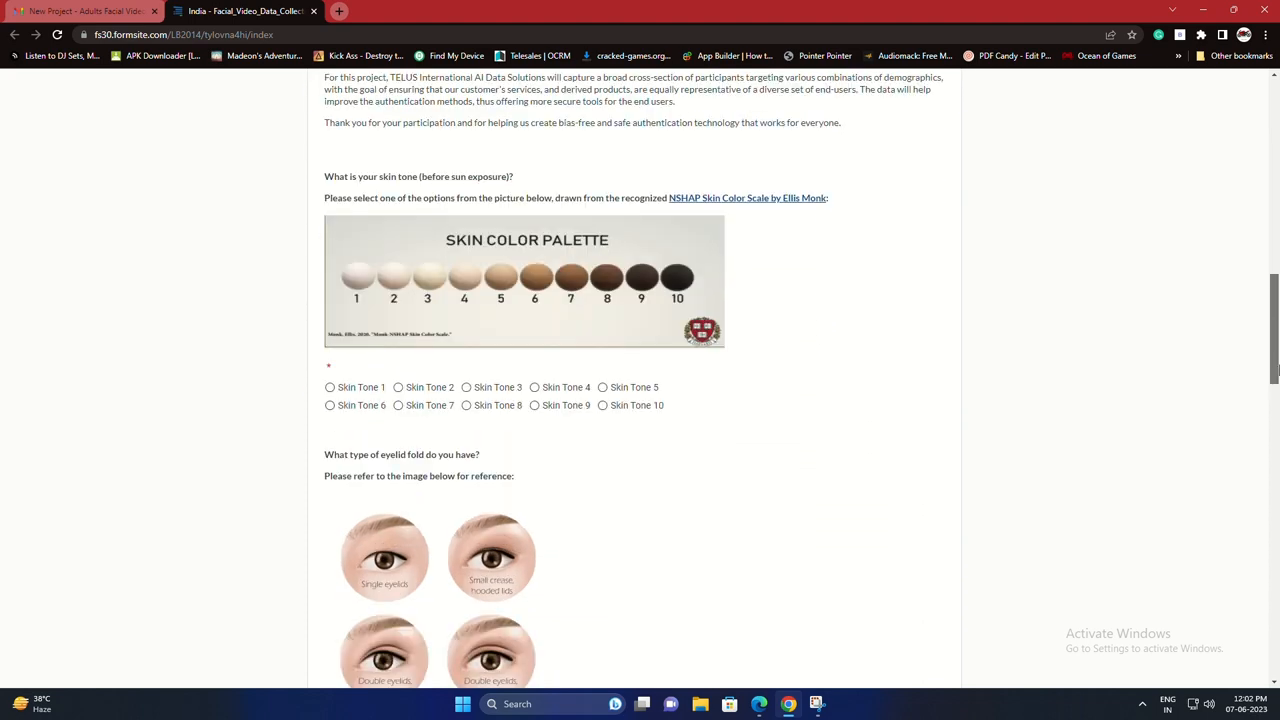
{"action": "scroll", "scroll_direction": "down", "scroll_amount": 3}
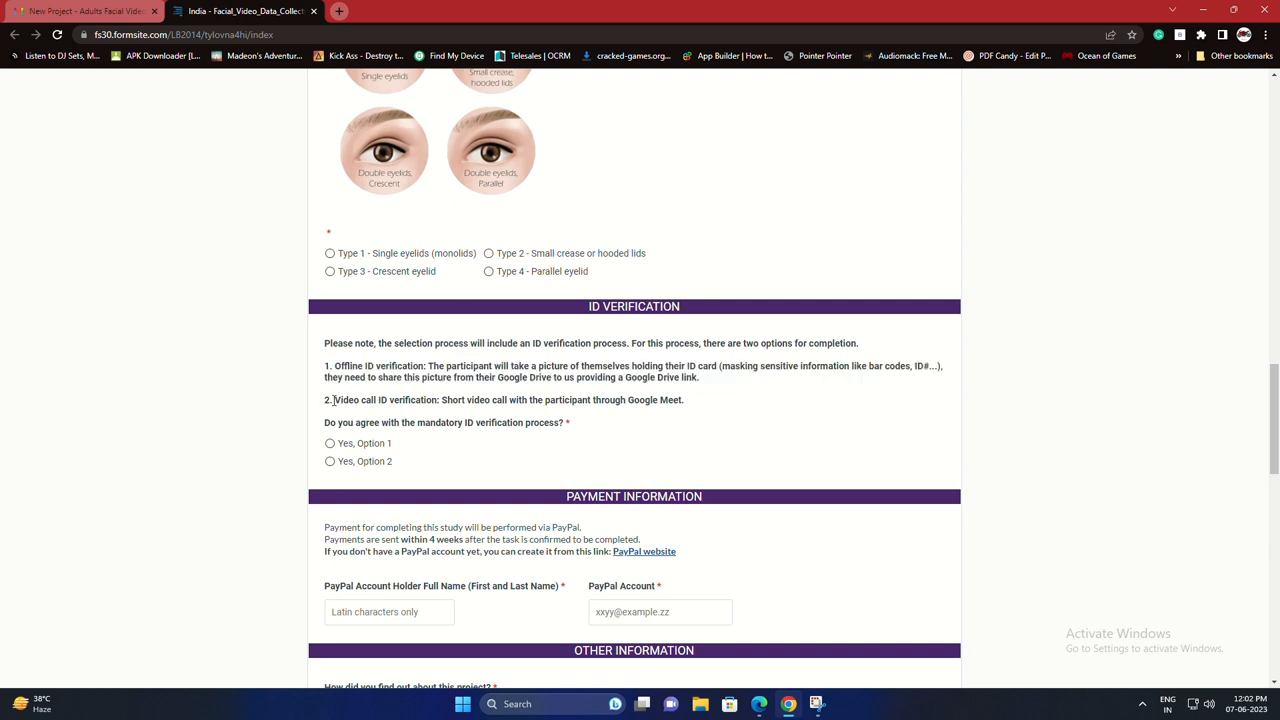
{"action": "scroll", "scroll_direction": "down", "scroll_amount": 3}
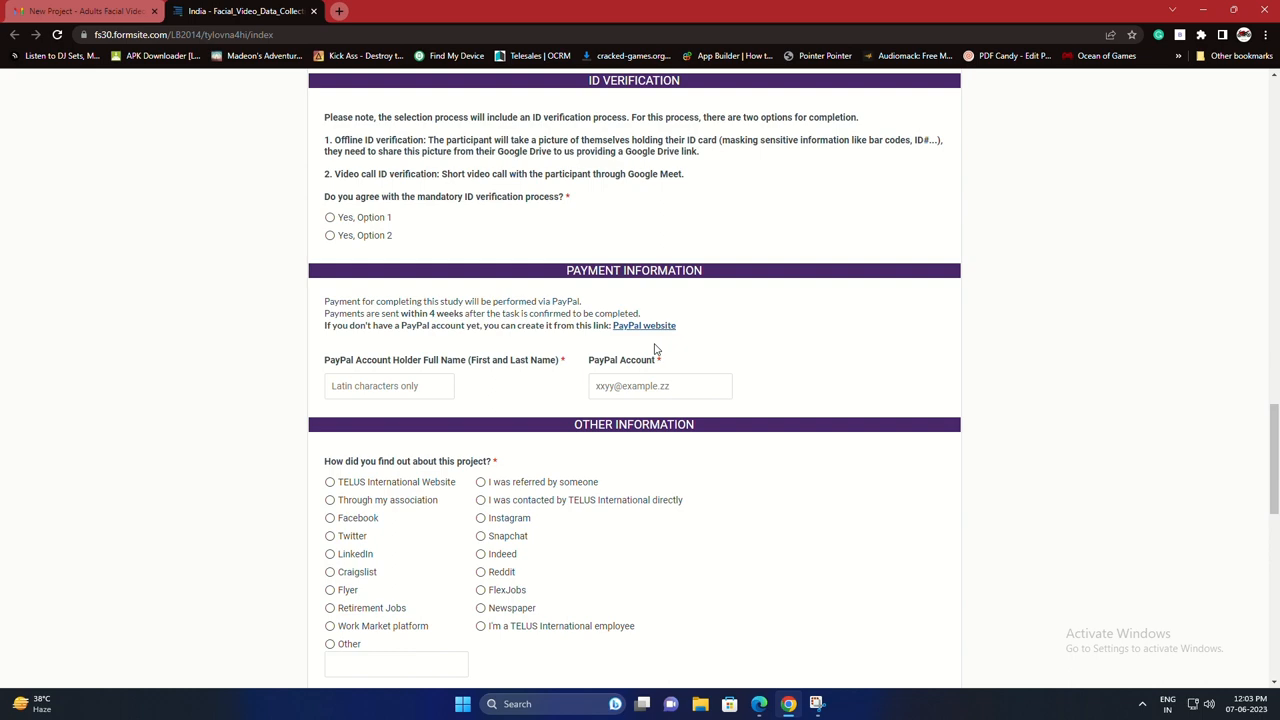
{"action": "left_click", "coordinate": [644, 324]}
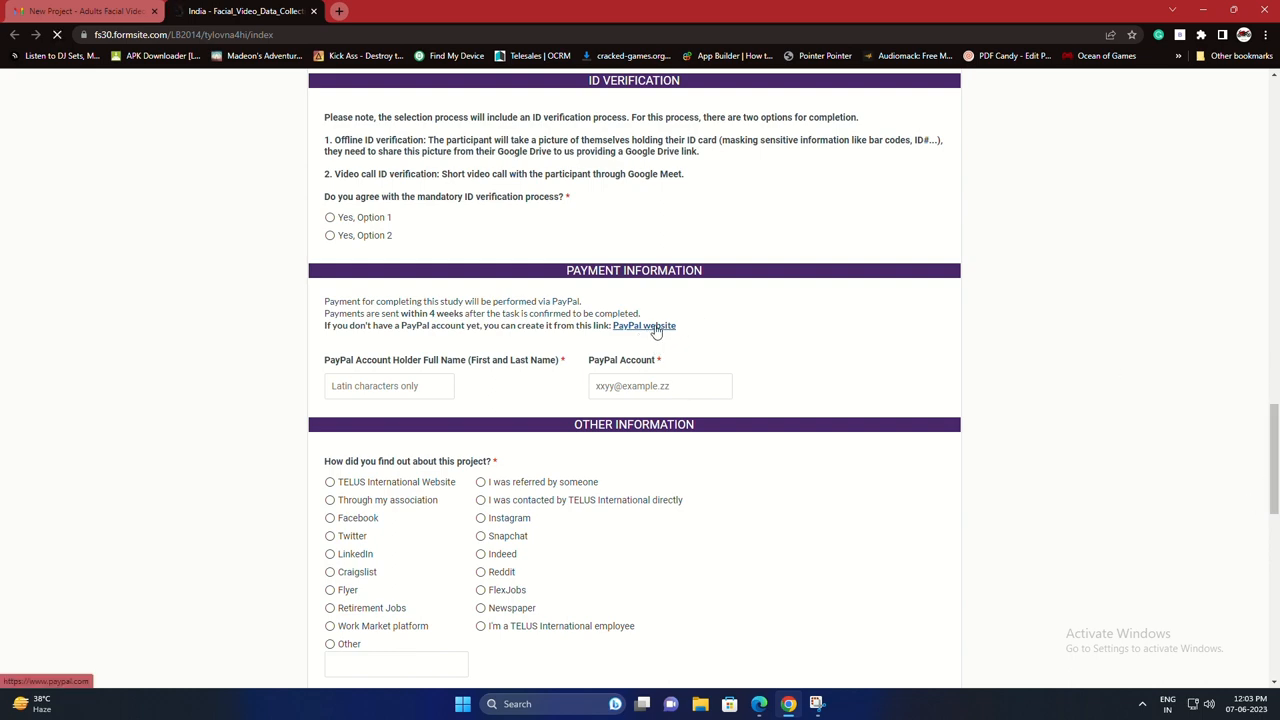
{"action": "left_click", "coordinate": [644, 324]}
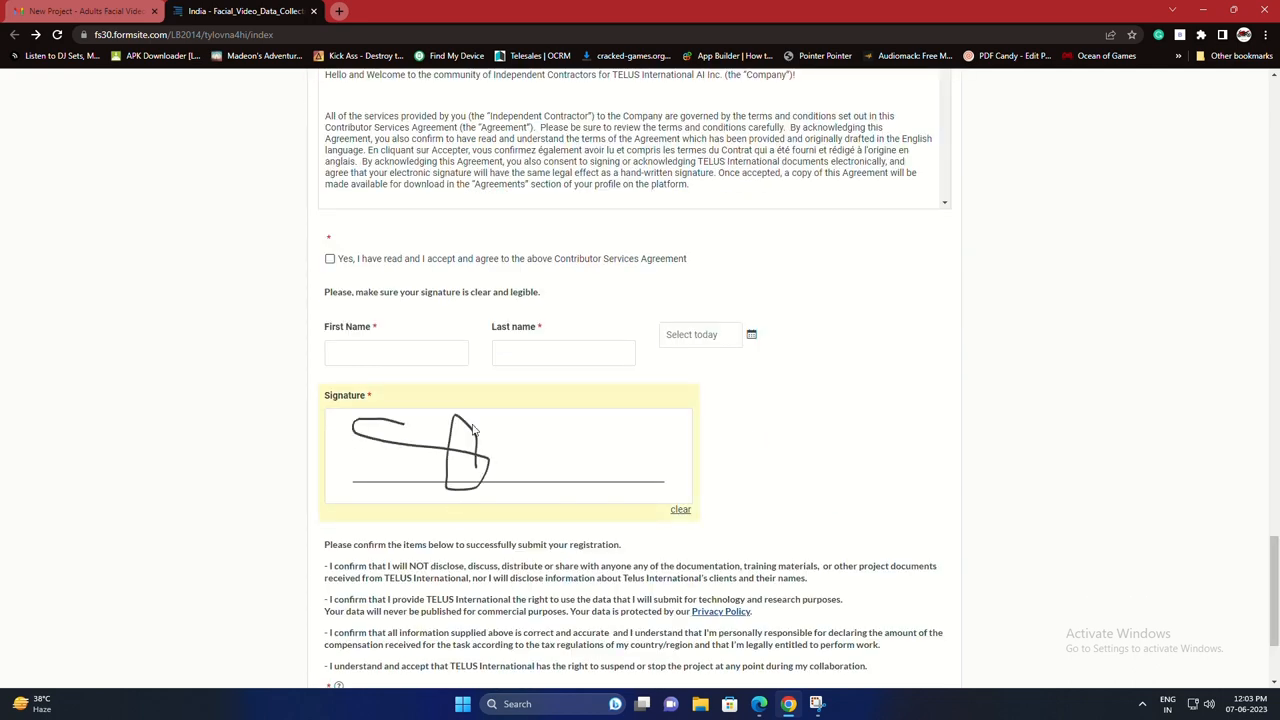
{"action": "left_click", "coordinate": [680, 510]}
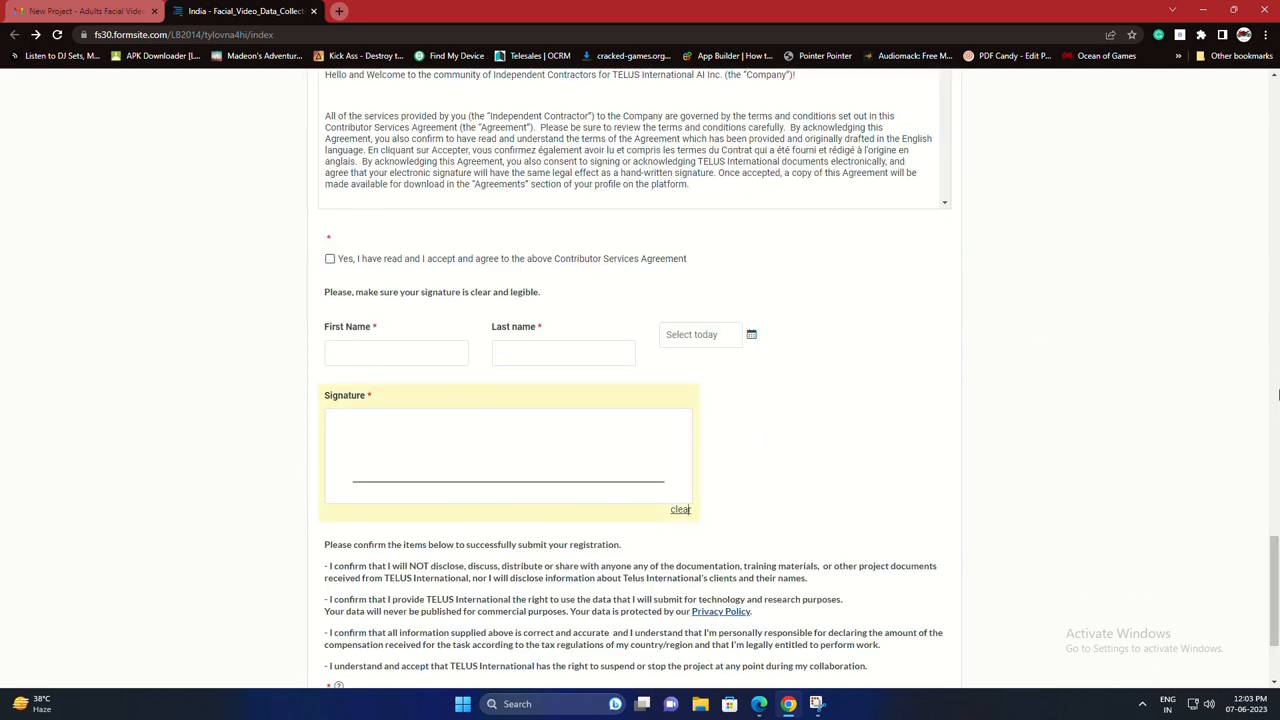
{"action": "scroll", "scroll_direction": "up", "scroll_amount": 3}
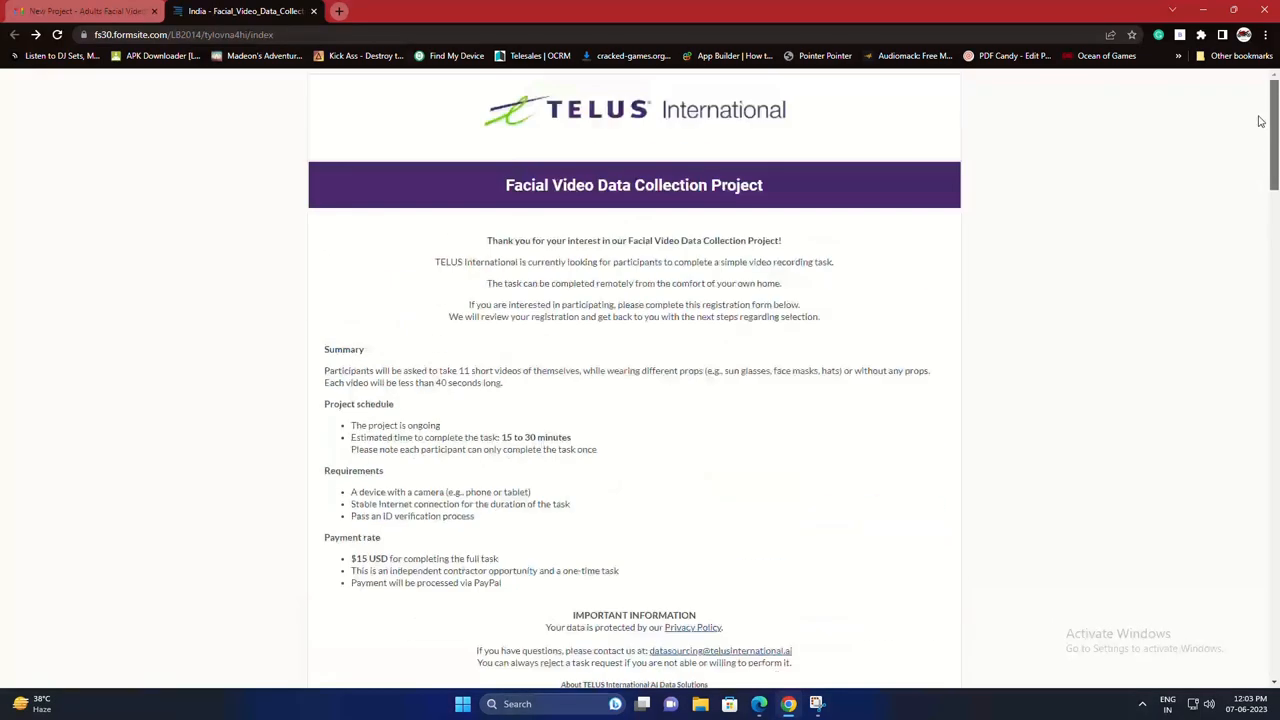
{"action": "left_click", "coordinate": [80, 12]}
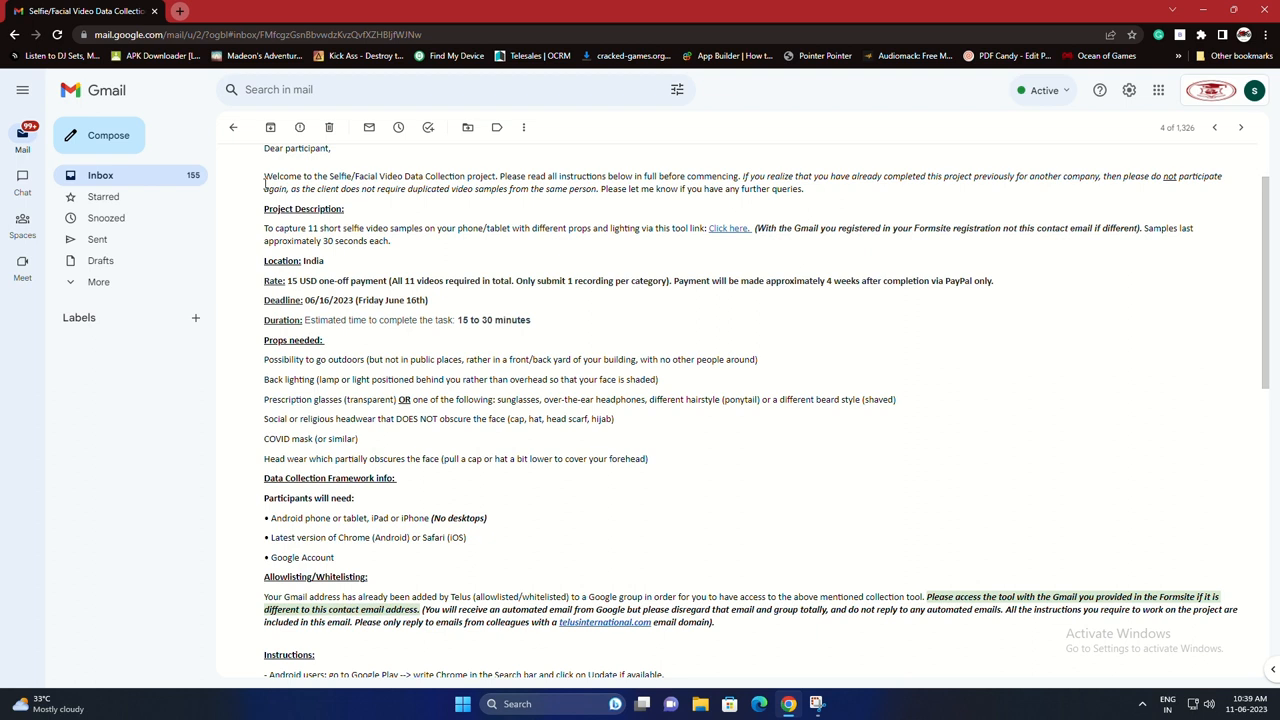
{"action": "left_click_drag", "start_coordinate": [264, 176], "coordinate": [404, 188]}
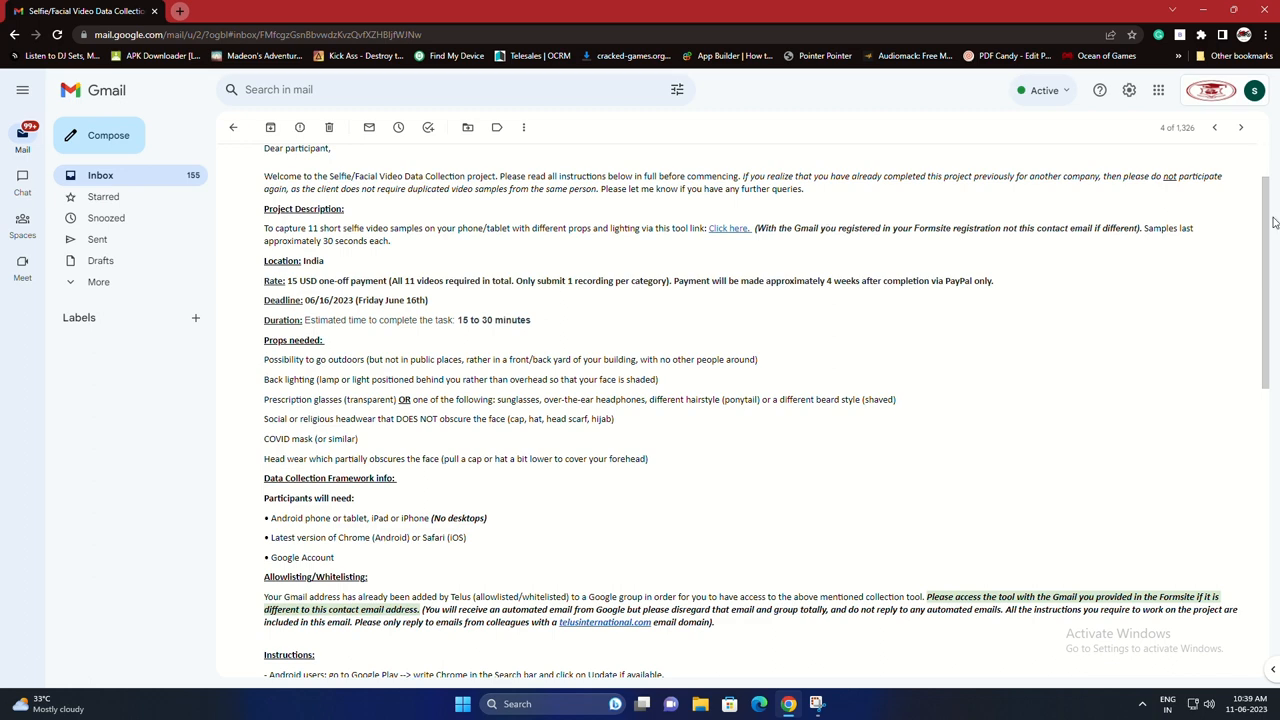
{"action": "scroll", "scroll_direction": "down", "scroll_amount": 3}
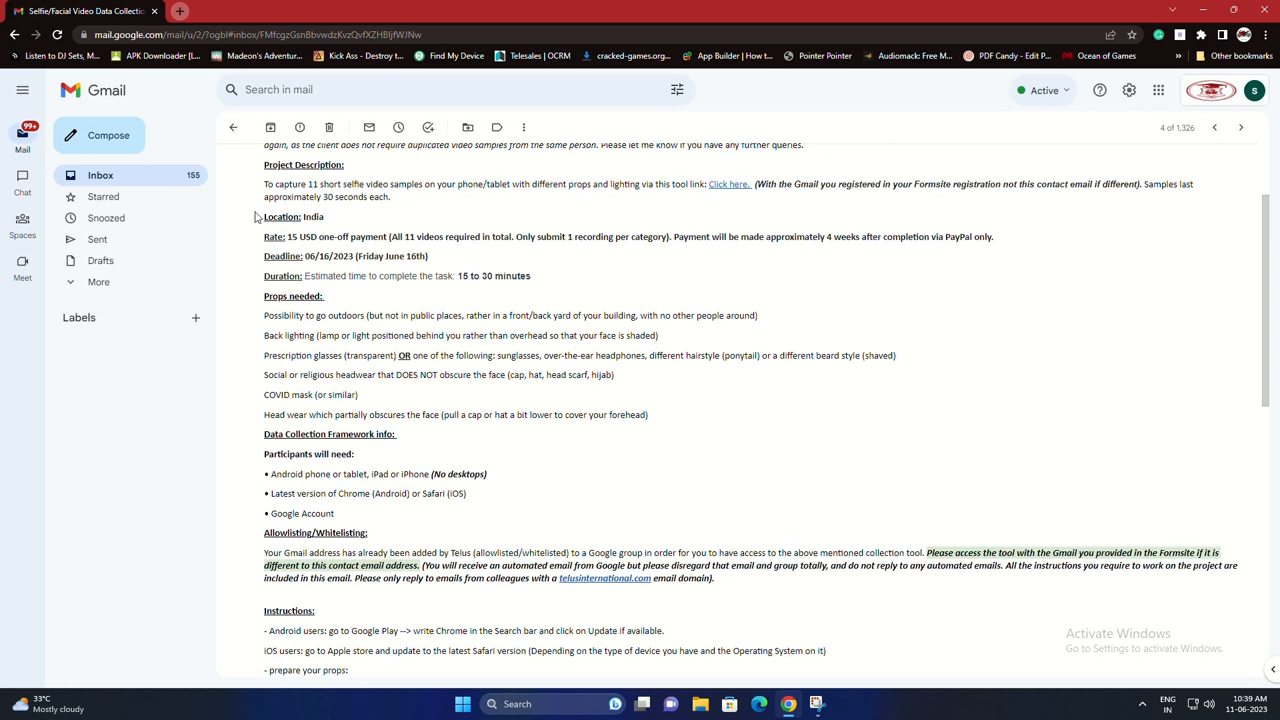
{"action": "left_click_drag", "start_coordinate": [264, 216], "coordinate": [430, 256]}
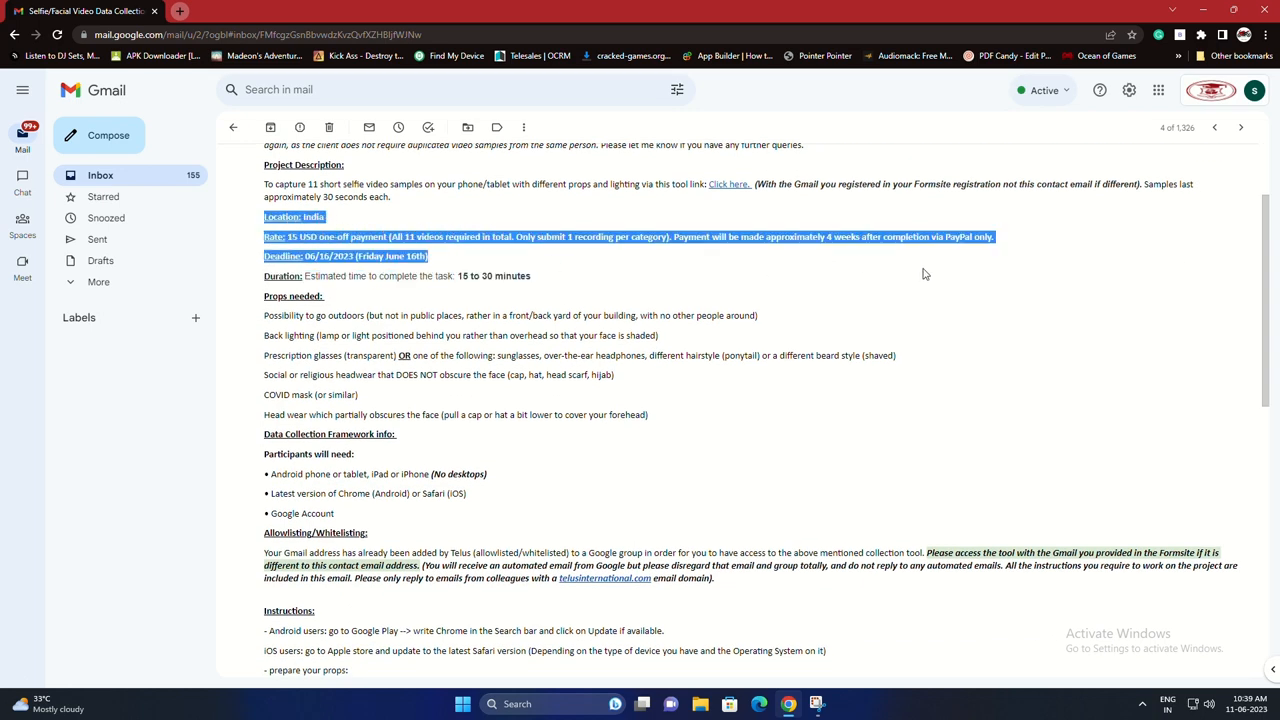
{"action": "left_click", "coordinate": [270, 322]}
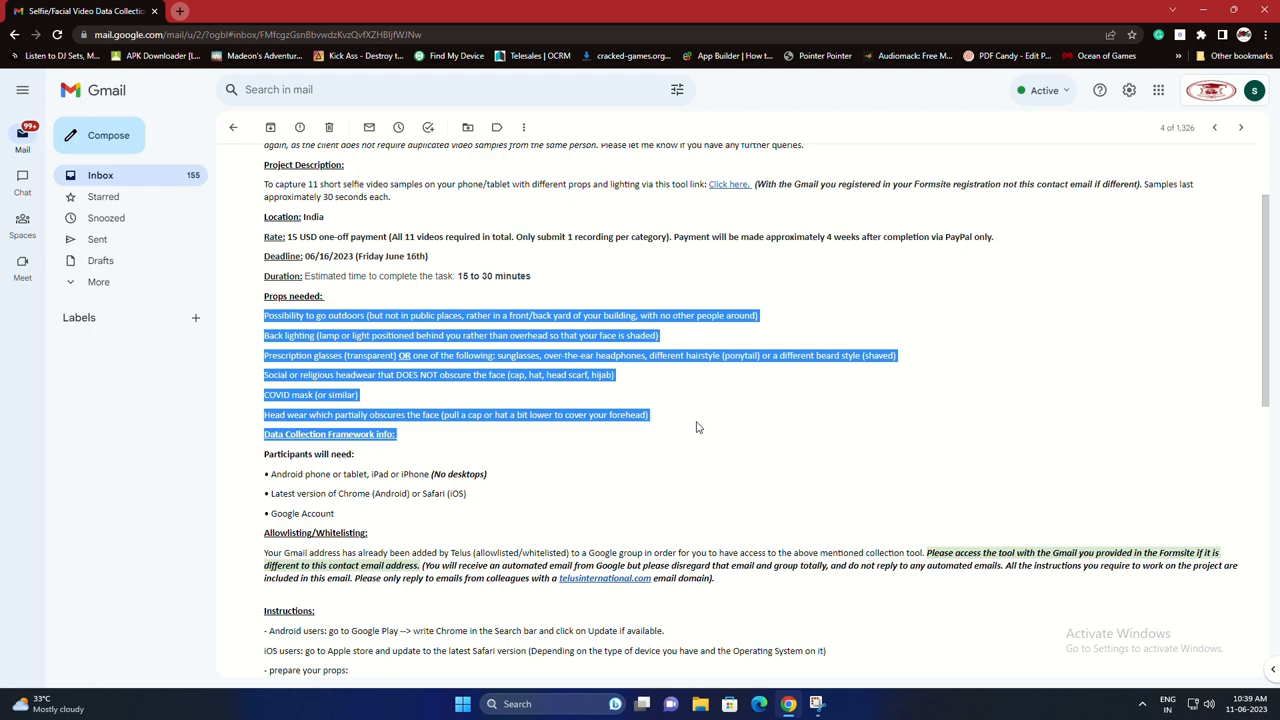
{"action": "scroll", "scroll_direction": "down", "scroll_amount": 3}
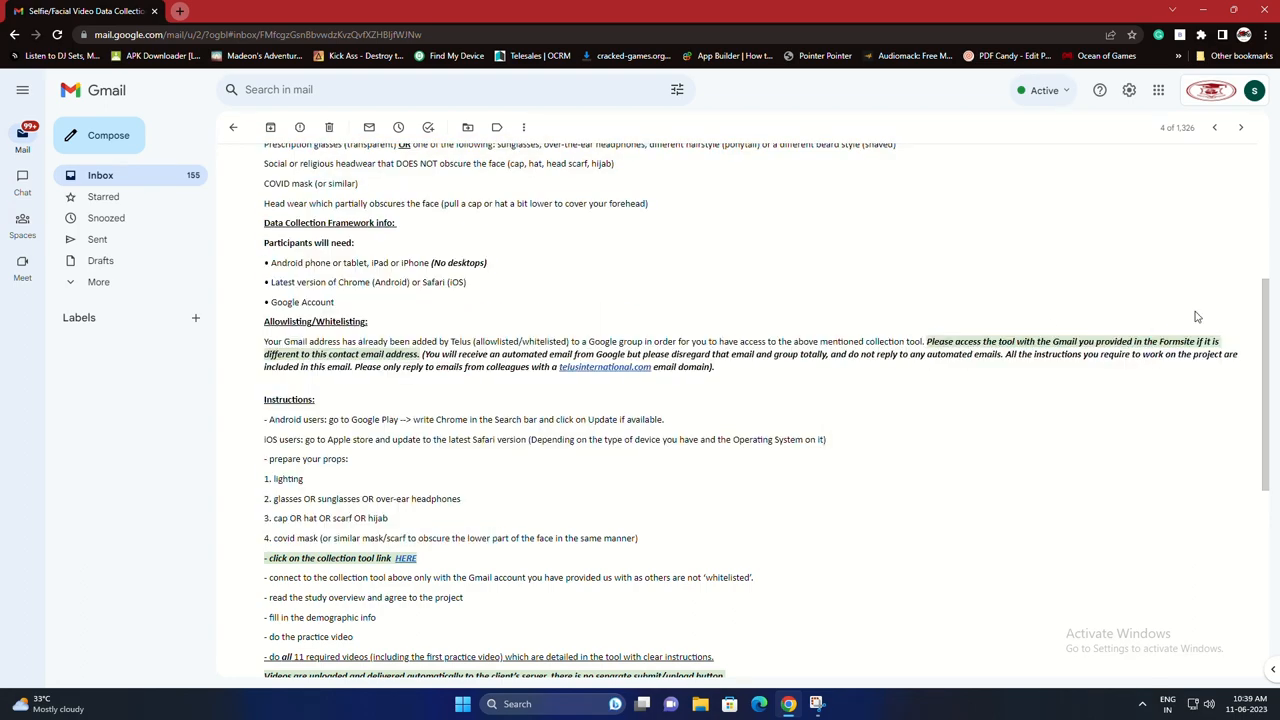
{"action": "scroll", "scroll_direction": "down", "scroll_amount": 3}
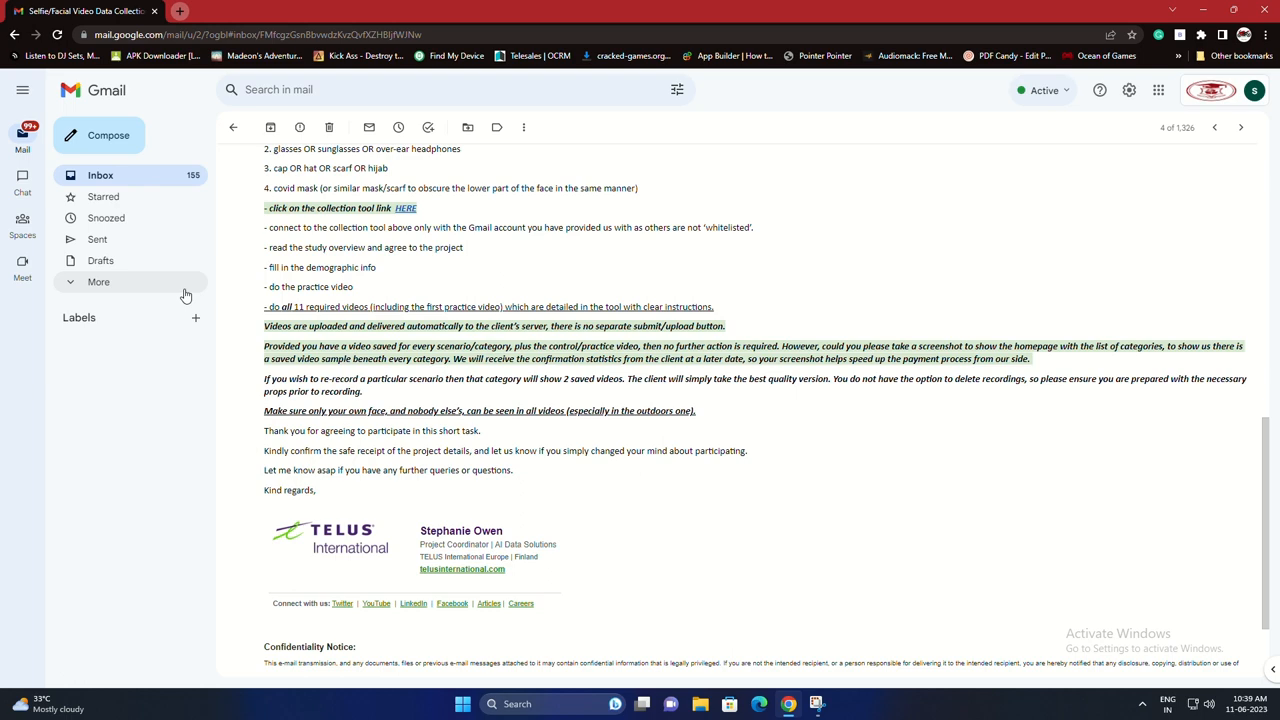
{"action": "left_click_drag", "start_coordinate": [264, 228], "coordinate": [366, 430]}
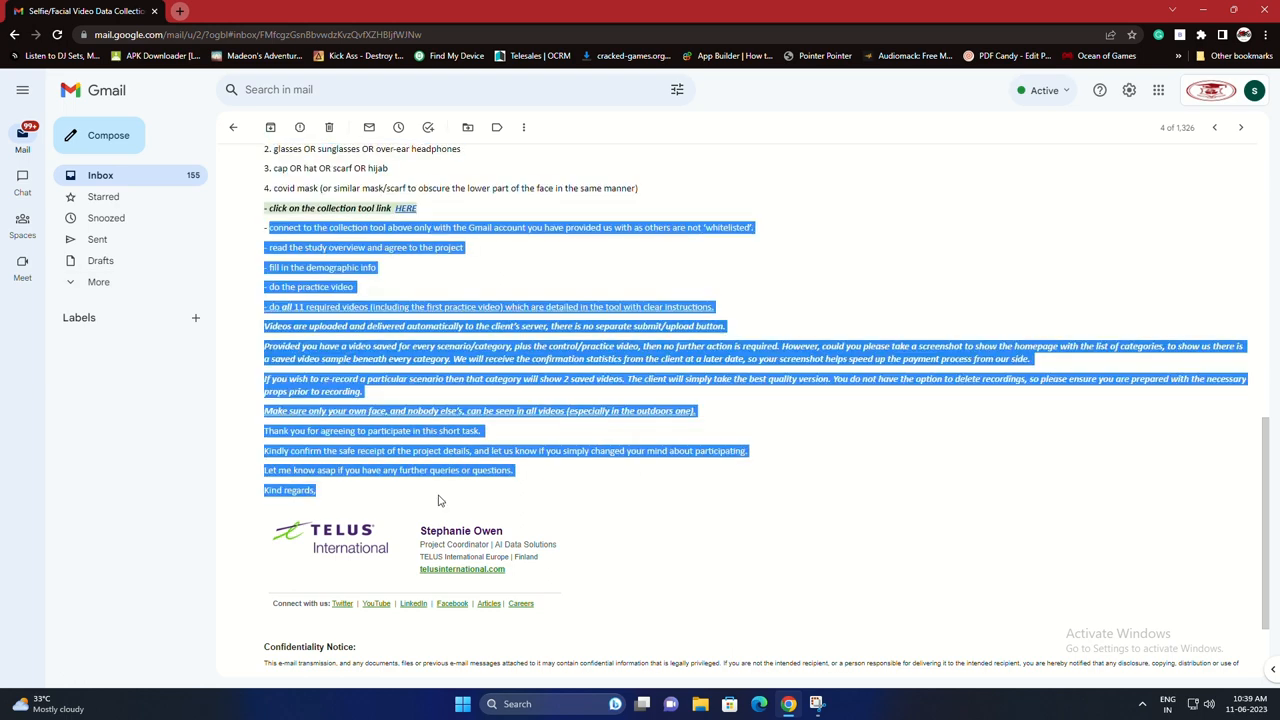
{"action": "left_click", "coordinate": [884, 260]}
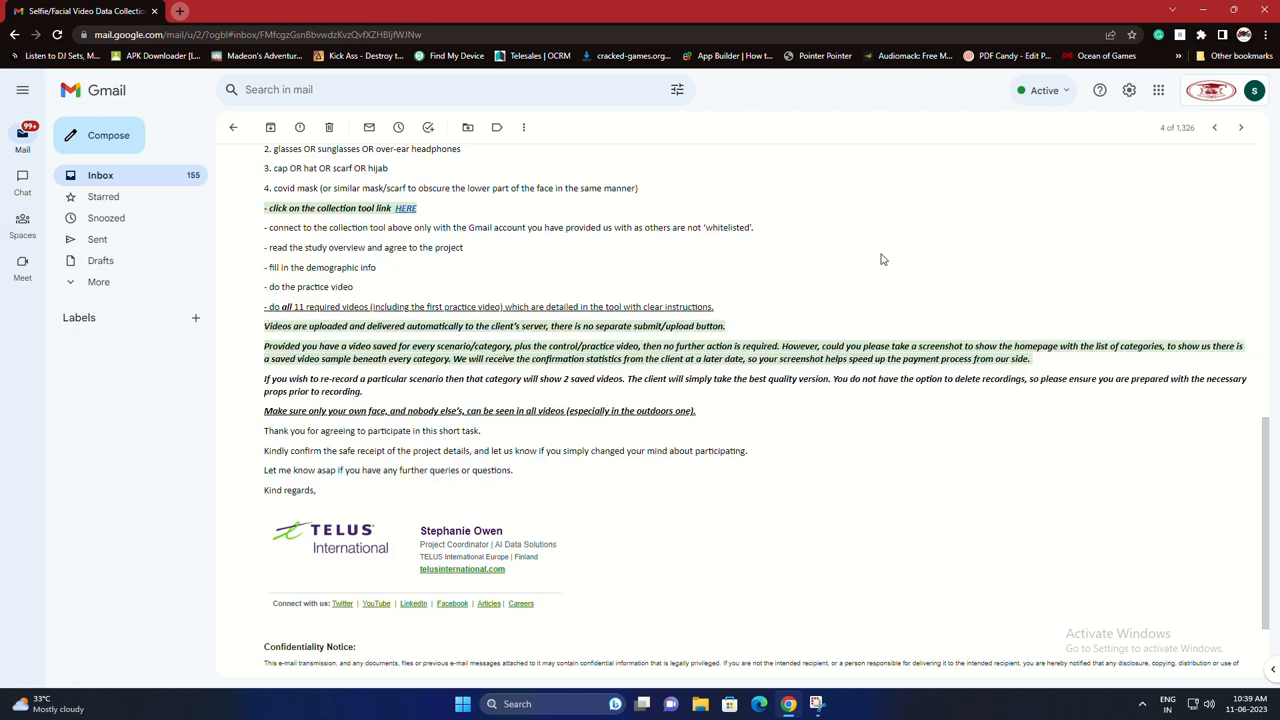
{"action": "scroll", "scroll_direction": "down", "scroll_amount": 3}
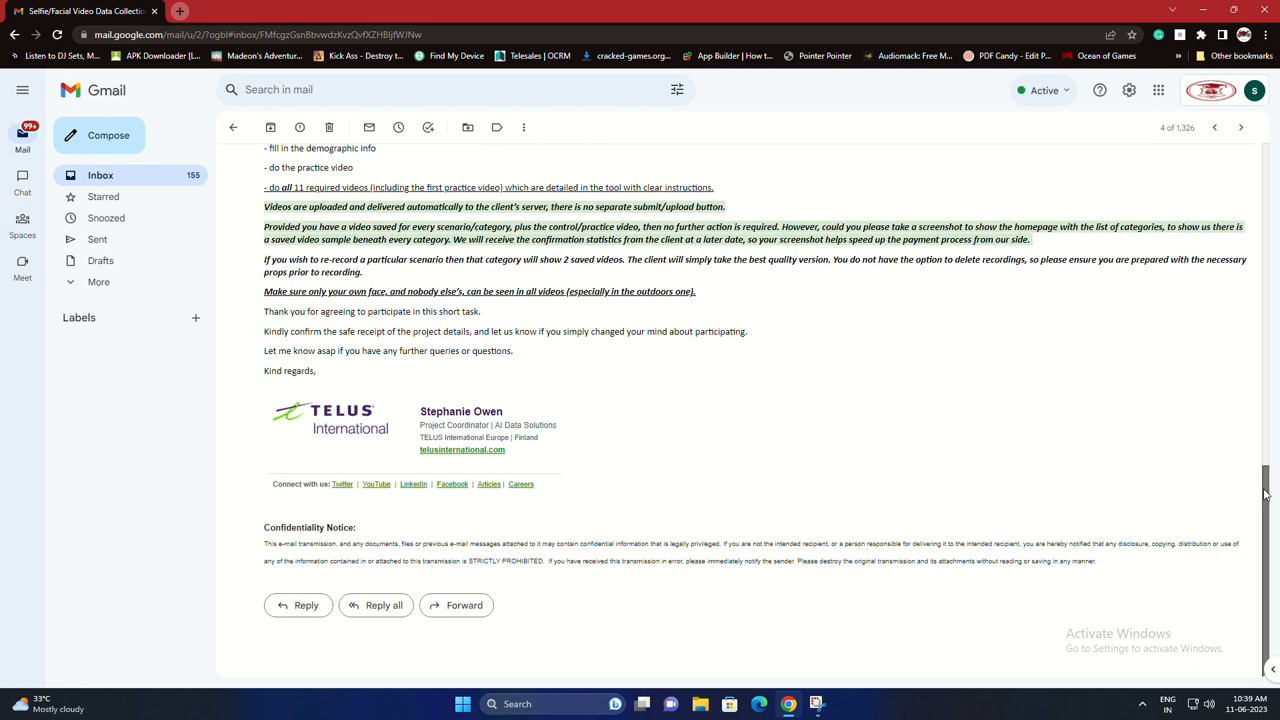